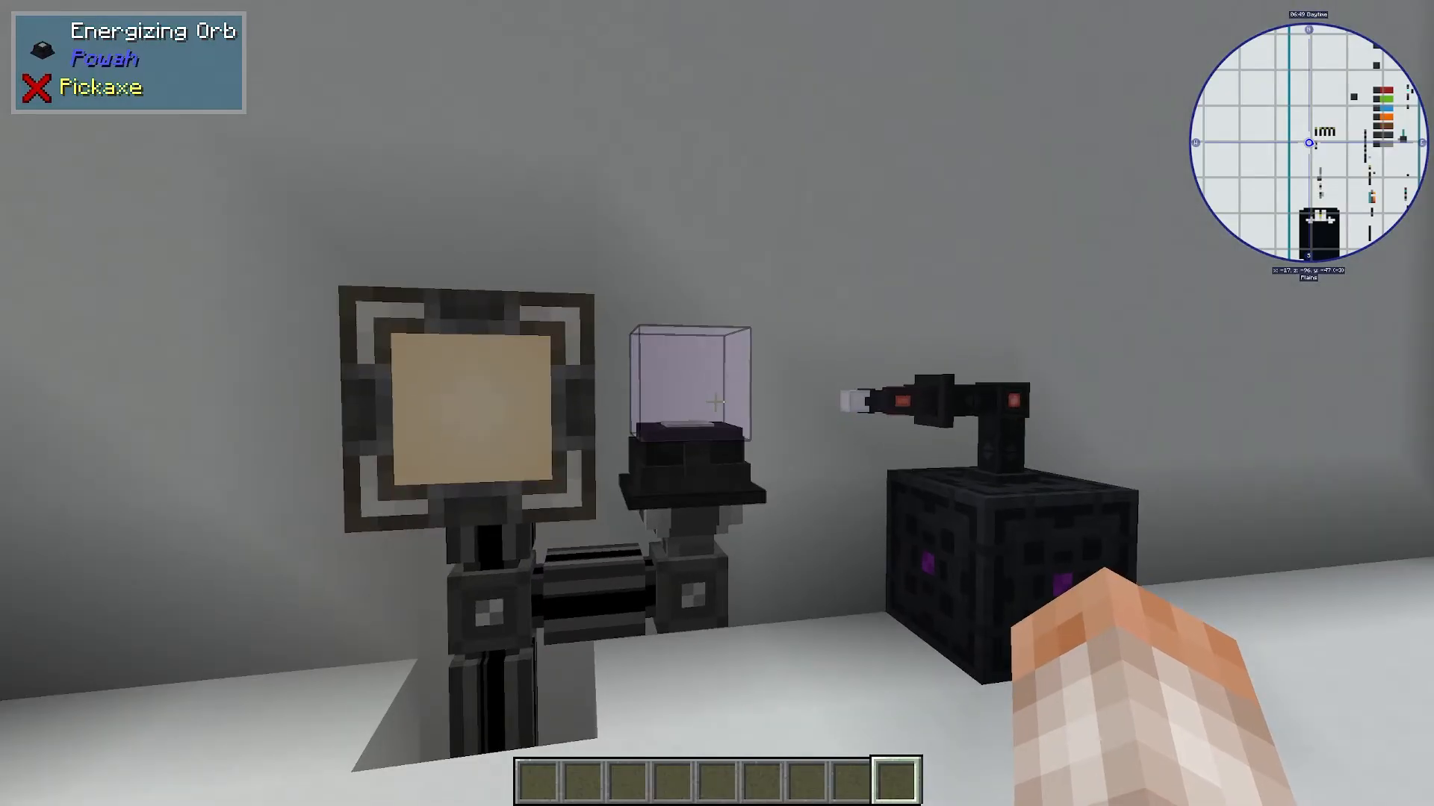
{"action": "mouse_move", "coordinate": [717, 403]}
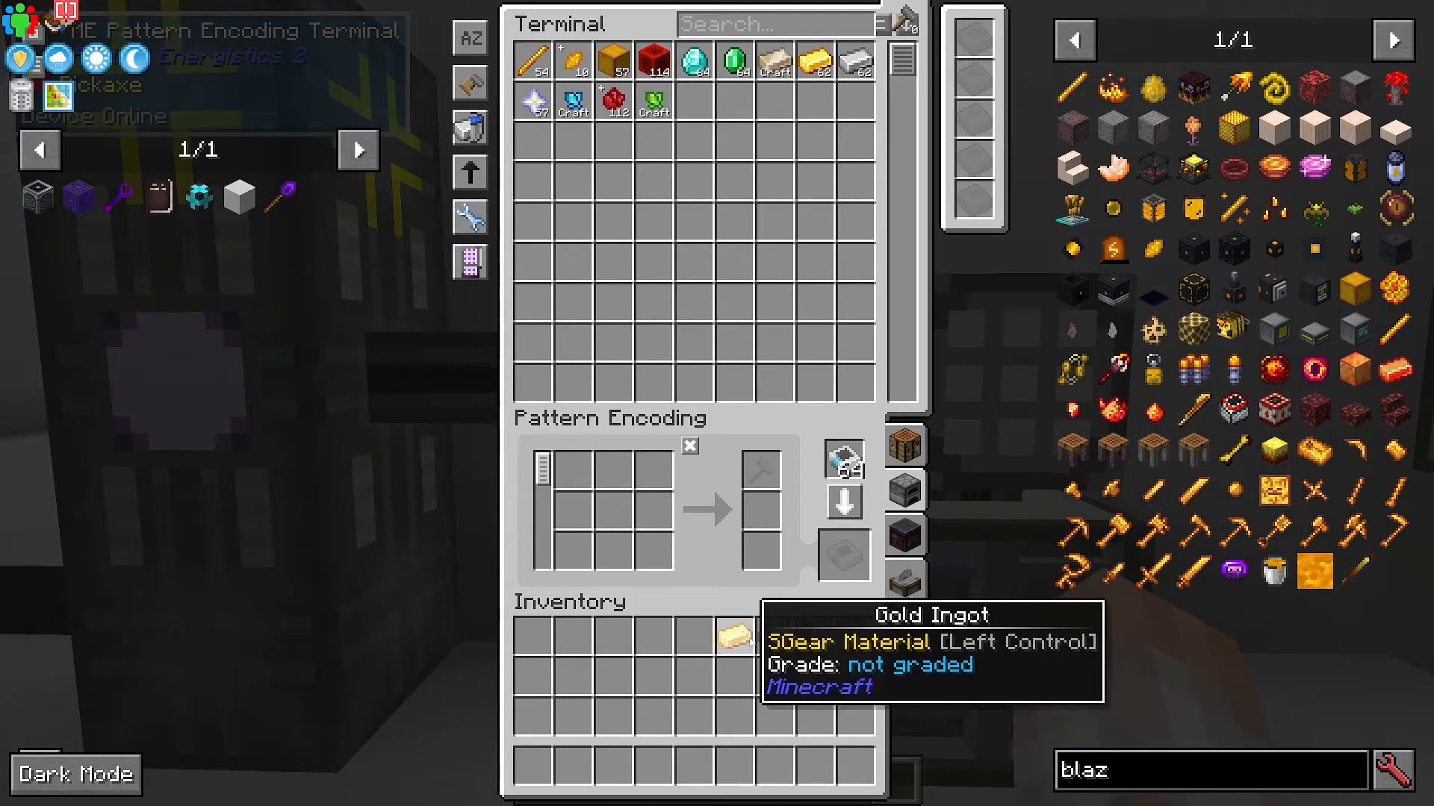
Step: Move the encoded energizing orb patterns into the ME Pattern Provider's slots
{"action": "left_click_drag", "start_coordinate": [729, 636], "coordinate": [630, 526]}
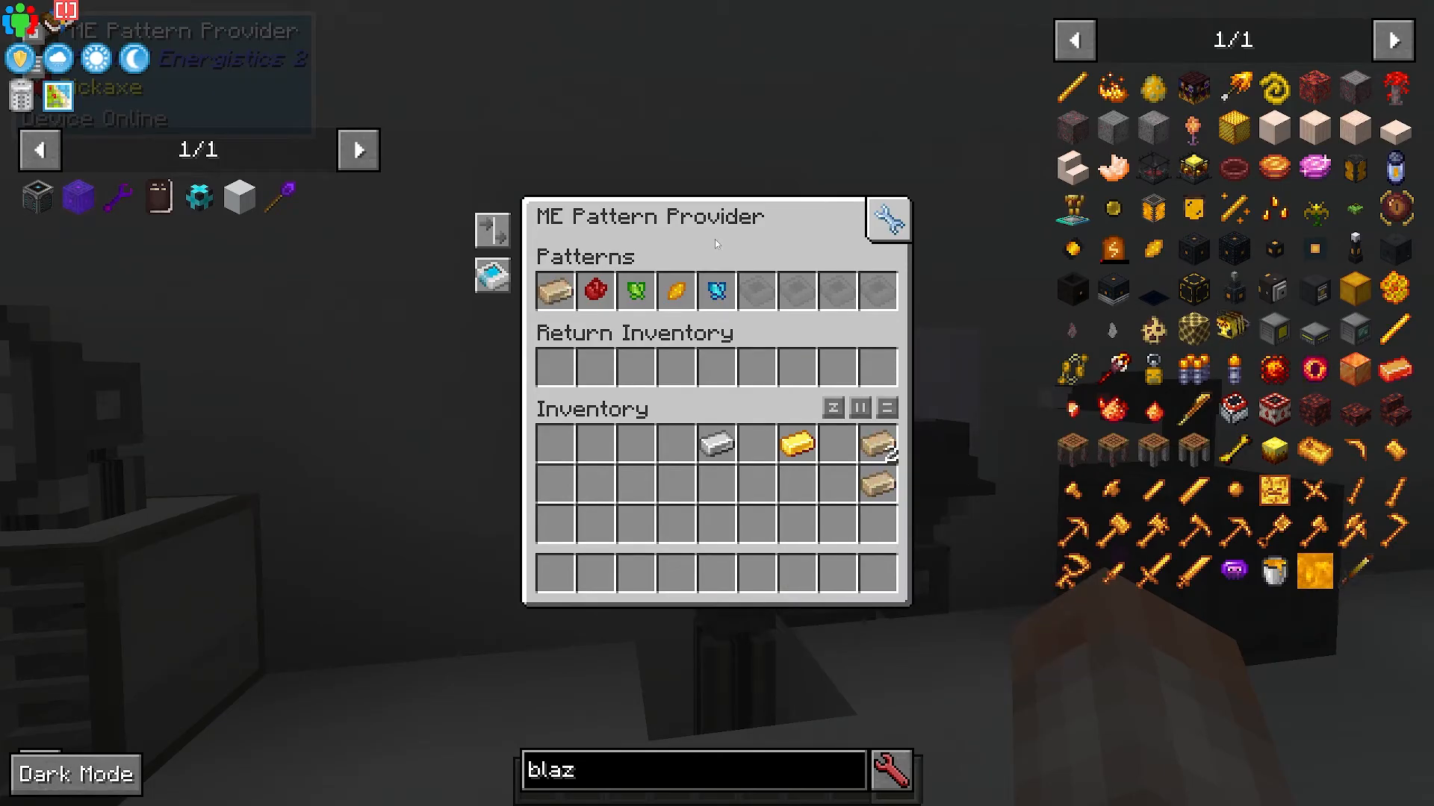
Step: Leave the Pattern Provider with blocking mode enabled and move on to the import bus
{"action": "key", "text": "Escape"}
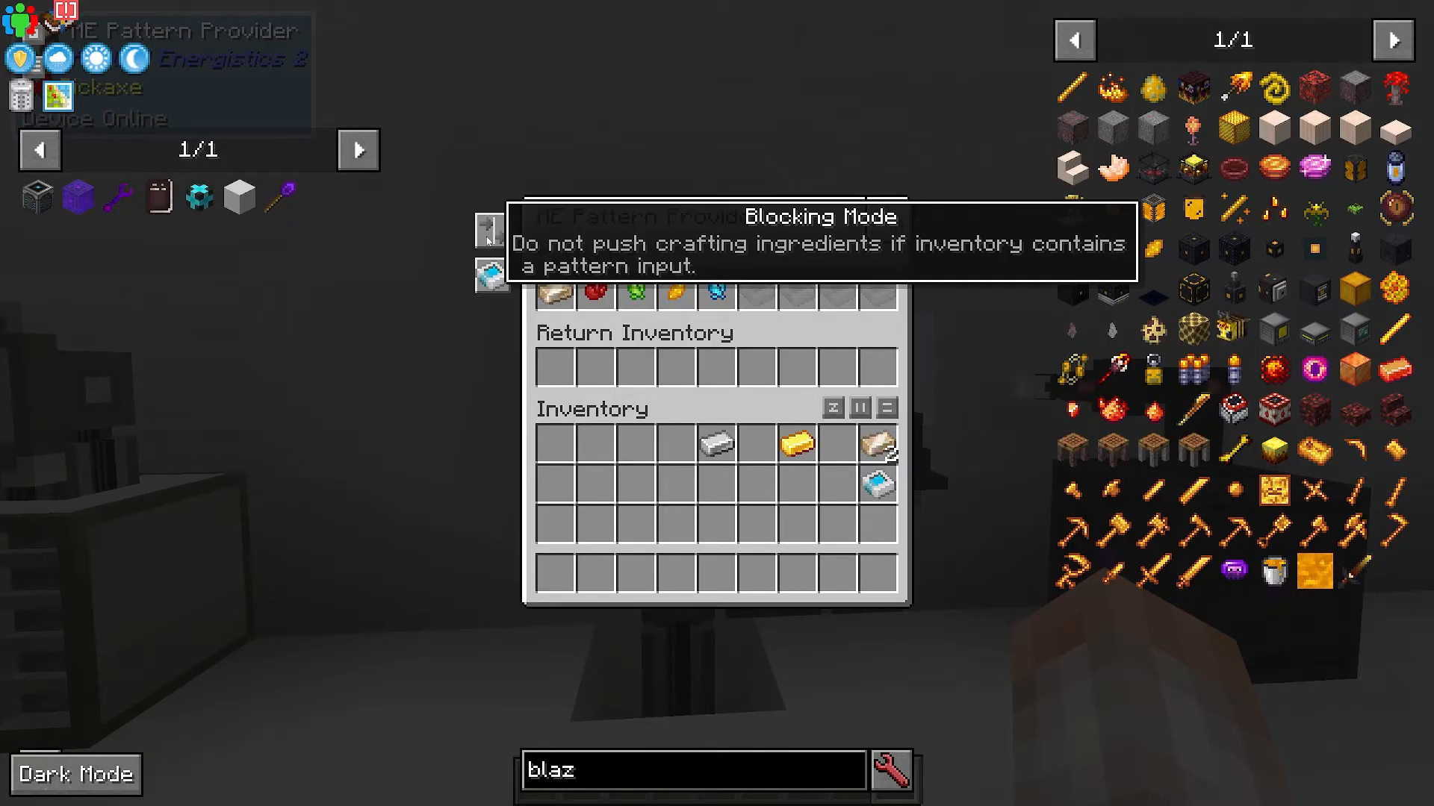
{"action": "key", "text": "Escape"}
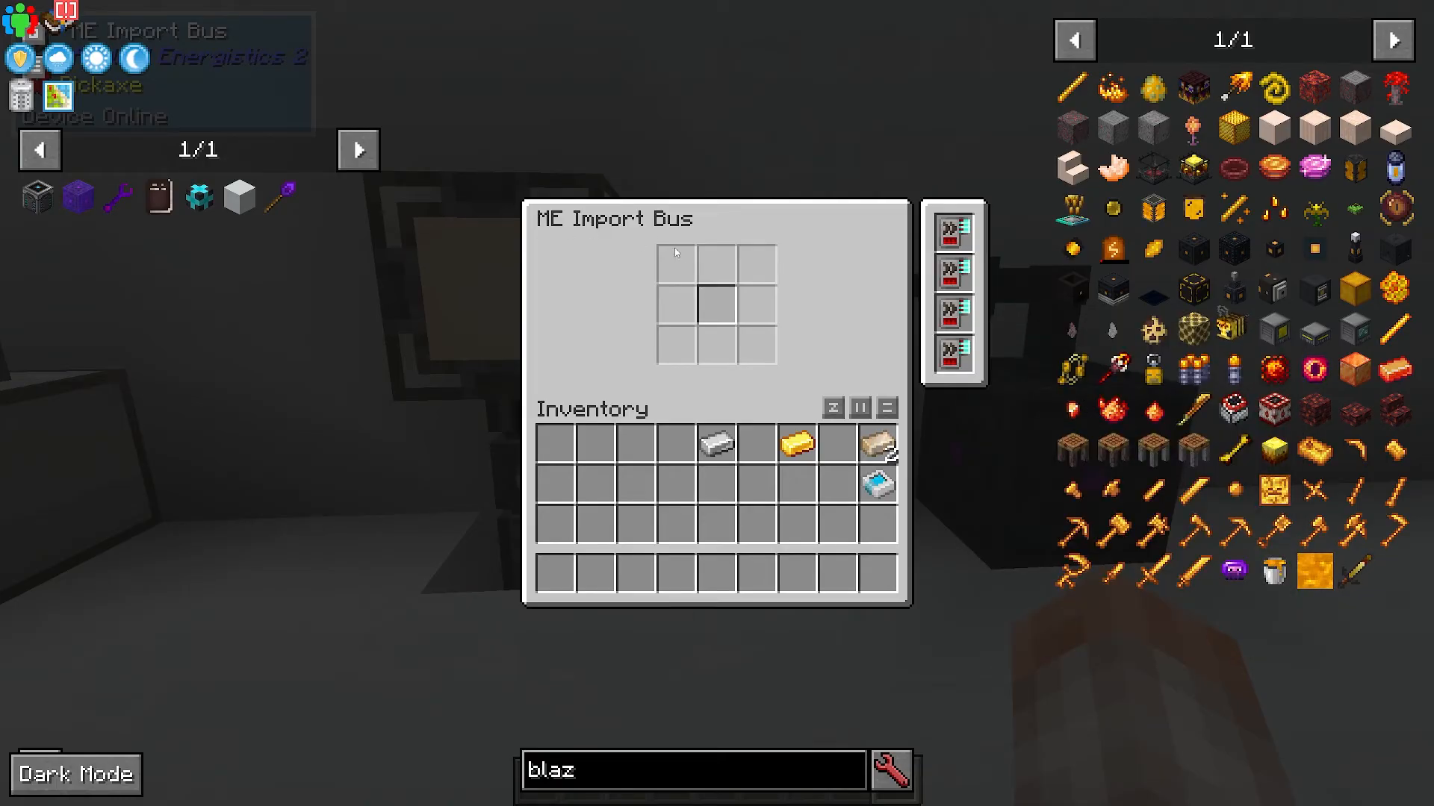
Step: Close the ME Import Bus to head for the crafting terminal
{"action": "key", "text": "Escape"}
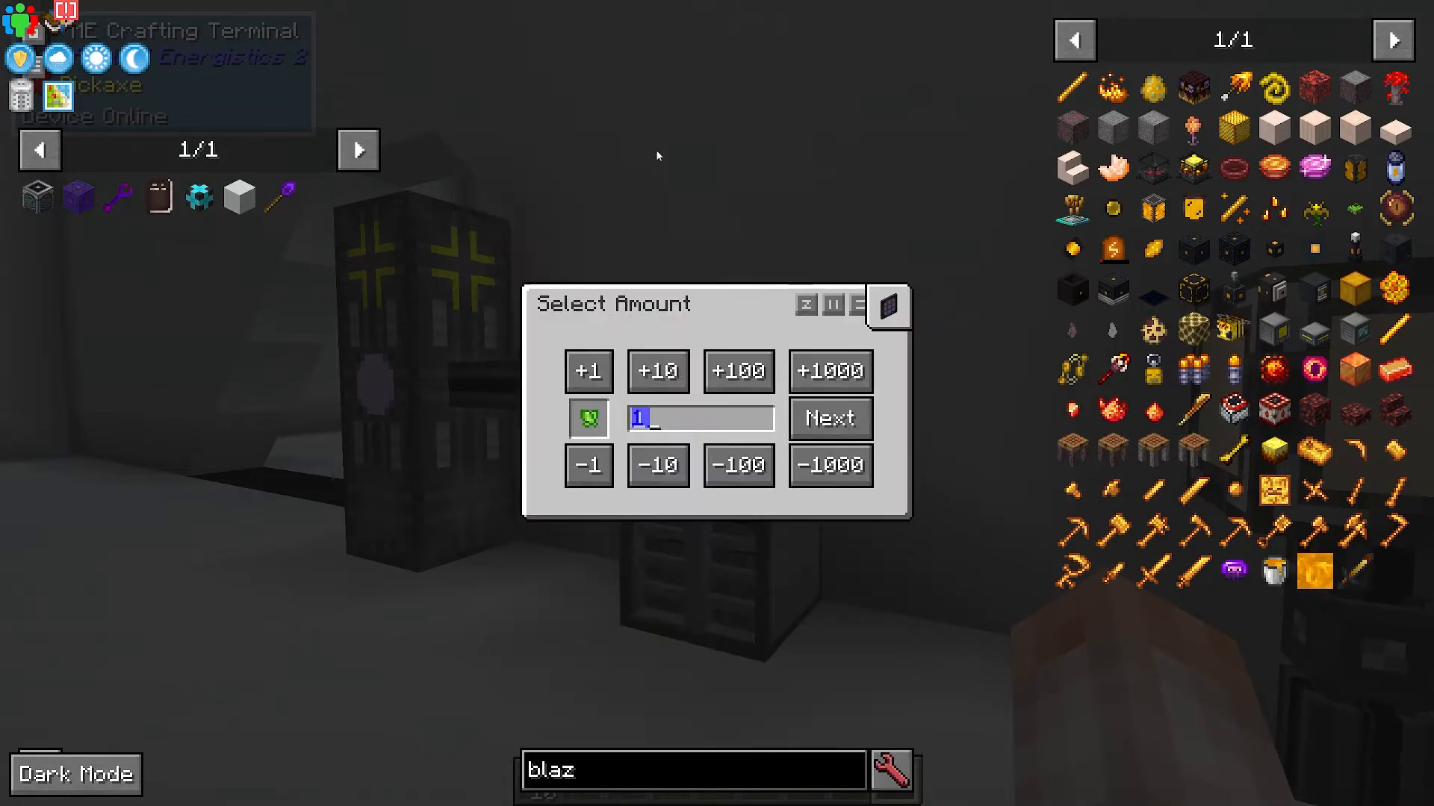
Step: Start the 20-item green craft from the Crafting Plan and leave the terminal
{"action": "left_click", "coordinate": [830, 418]}
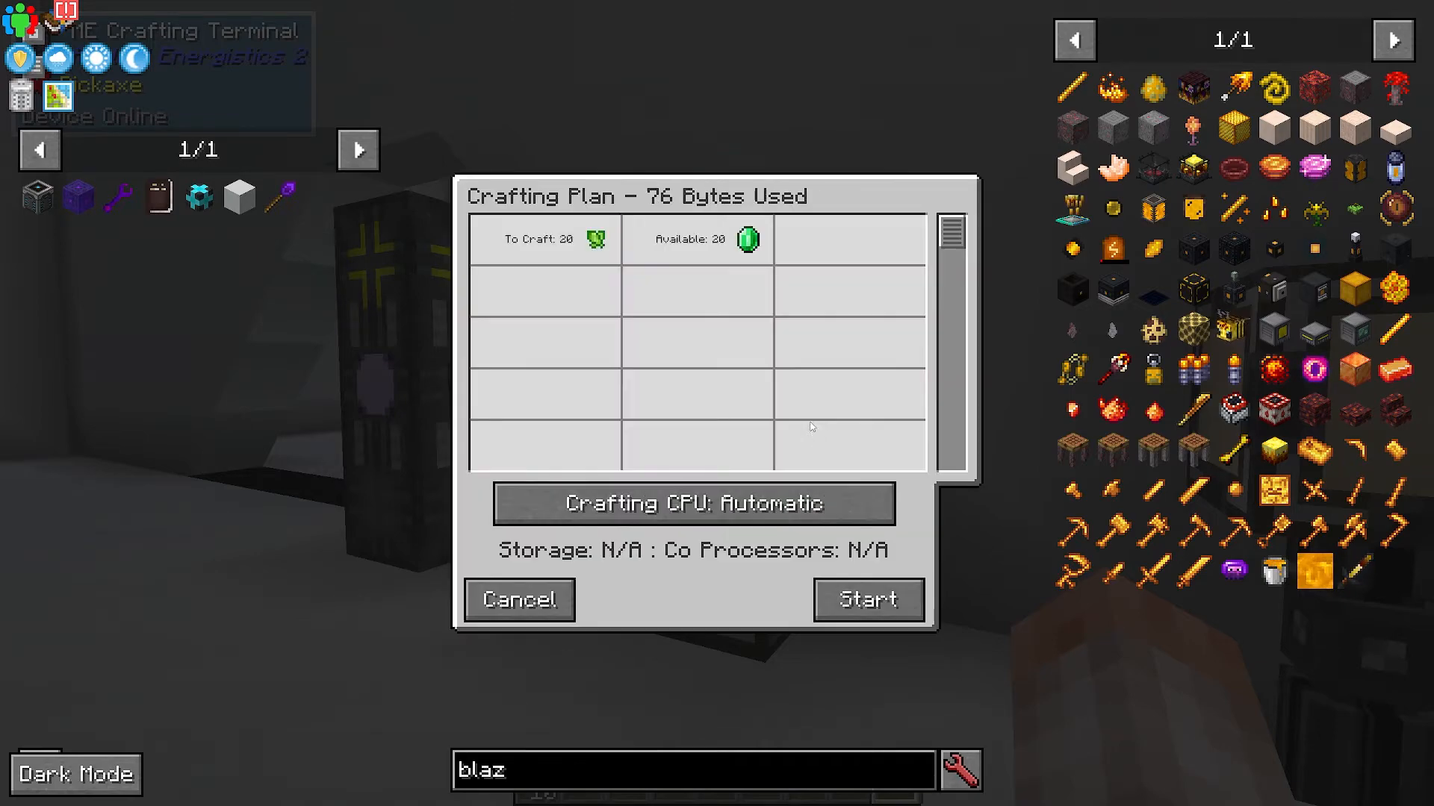
{"action": "left_click", "coordinate": [517, 601]}
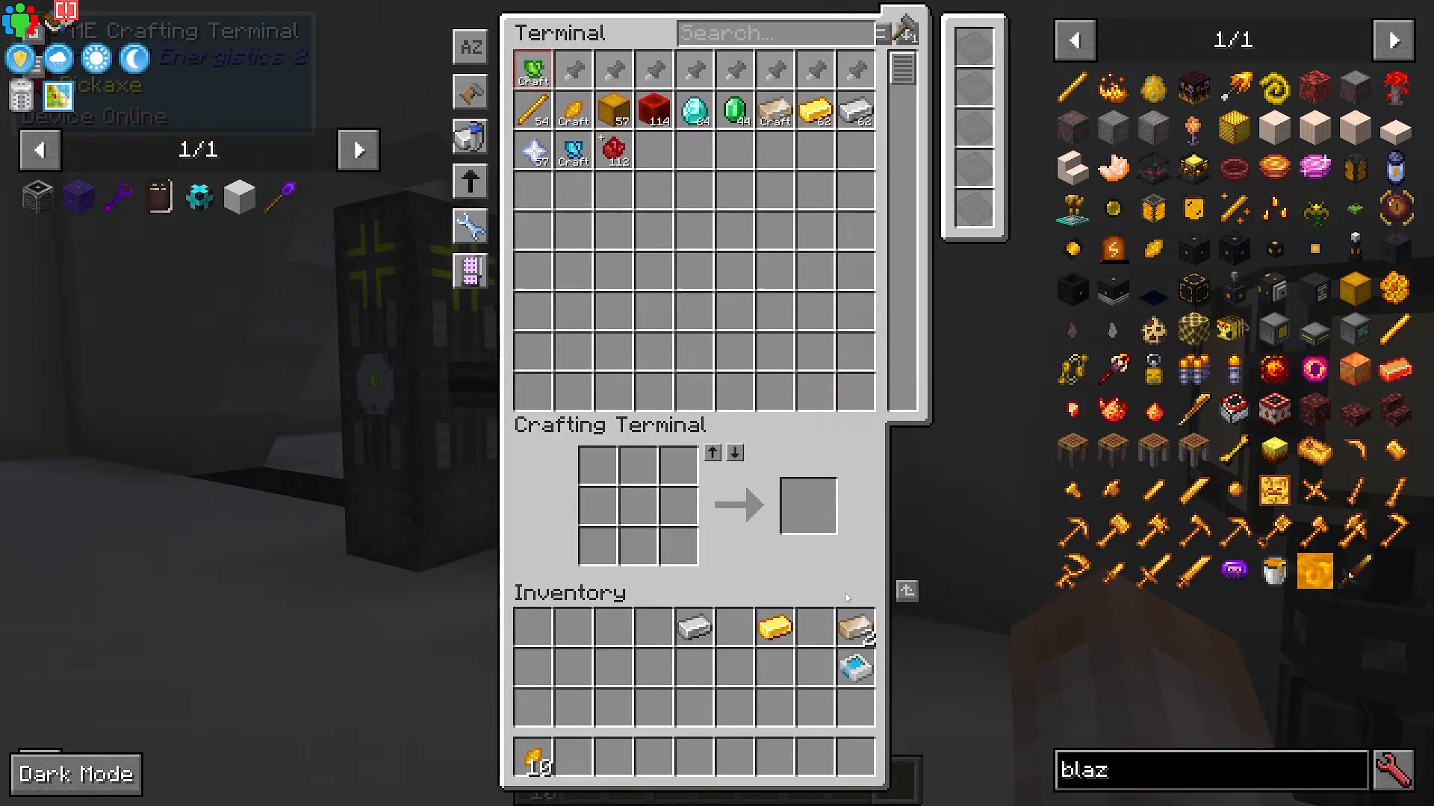
{"action": "key", "text": "Escape"}
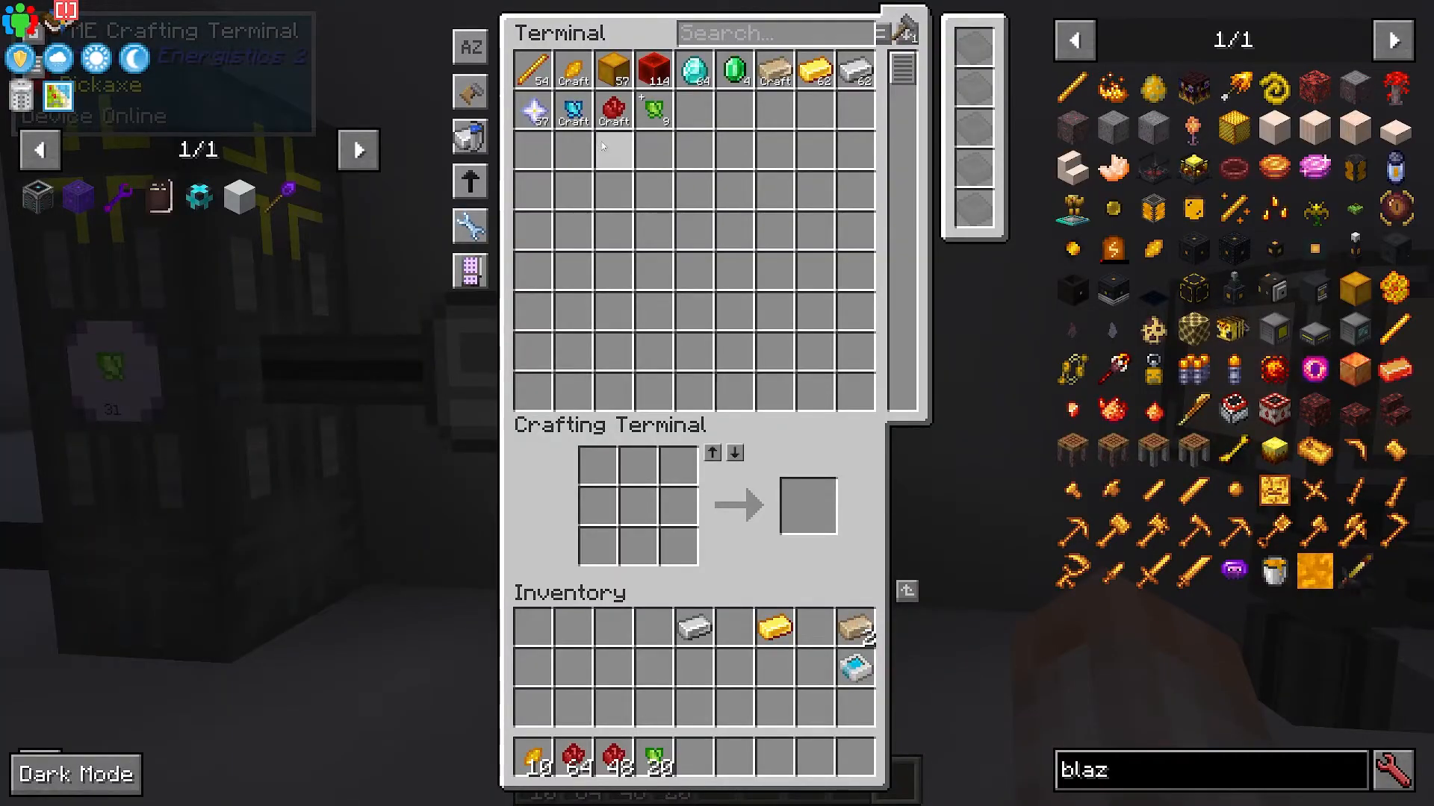
Step: Request 10 of the blue item and review its Crafting Plan with no CPU available
{"action": "left_click", "coordinate": [654, 112]}
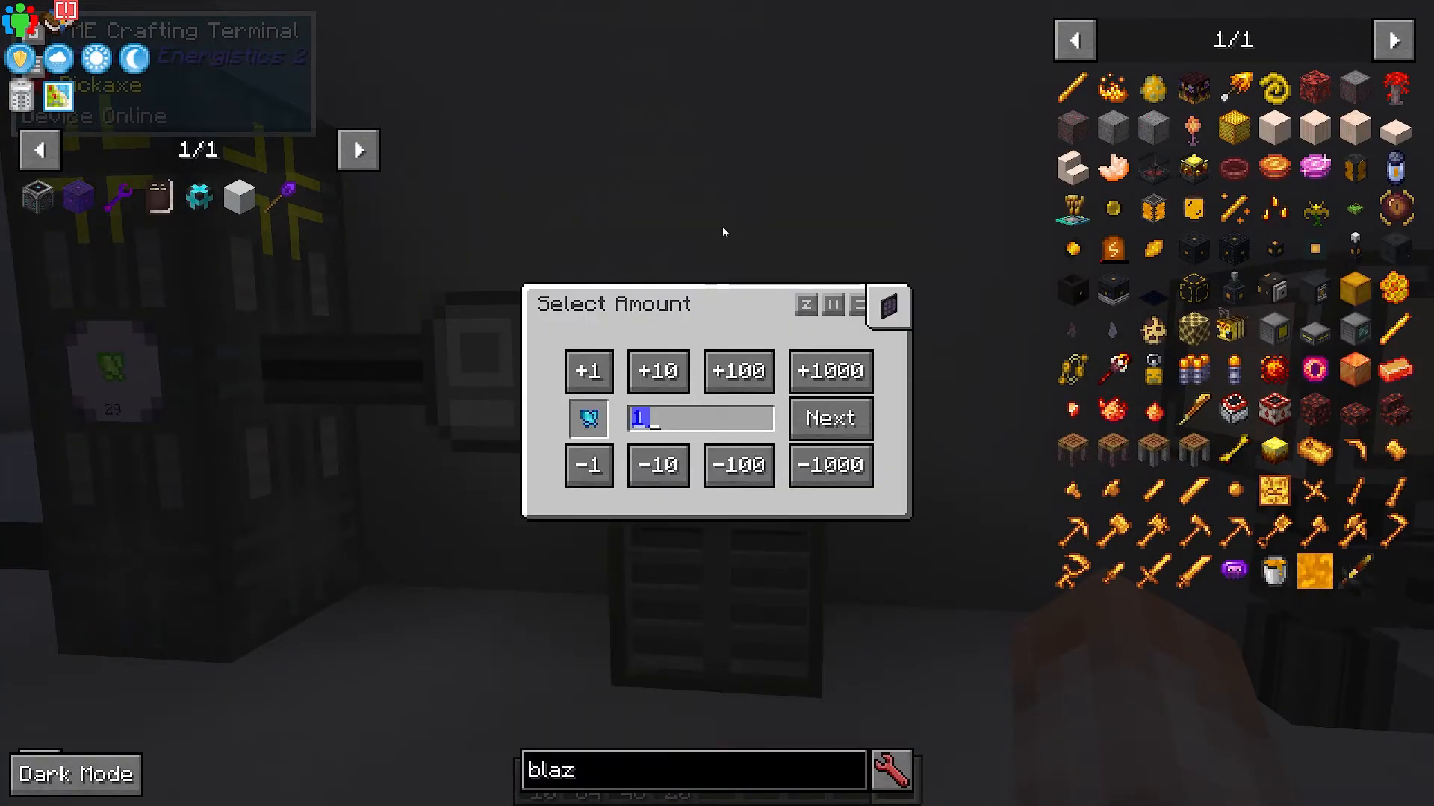
{"action": "left_click", "coordinate": [830, 418]}
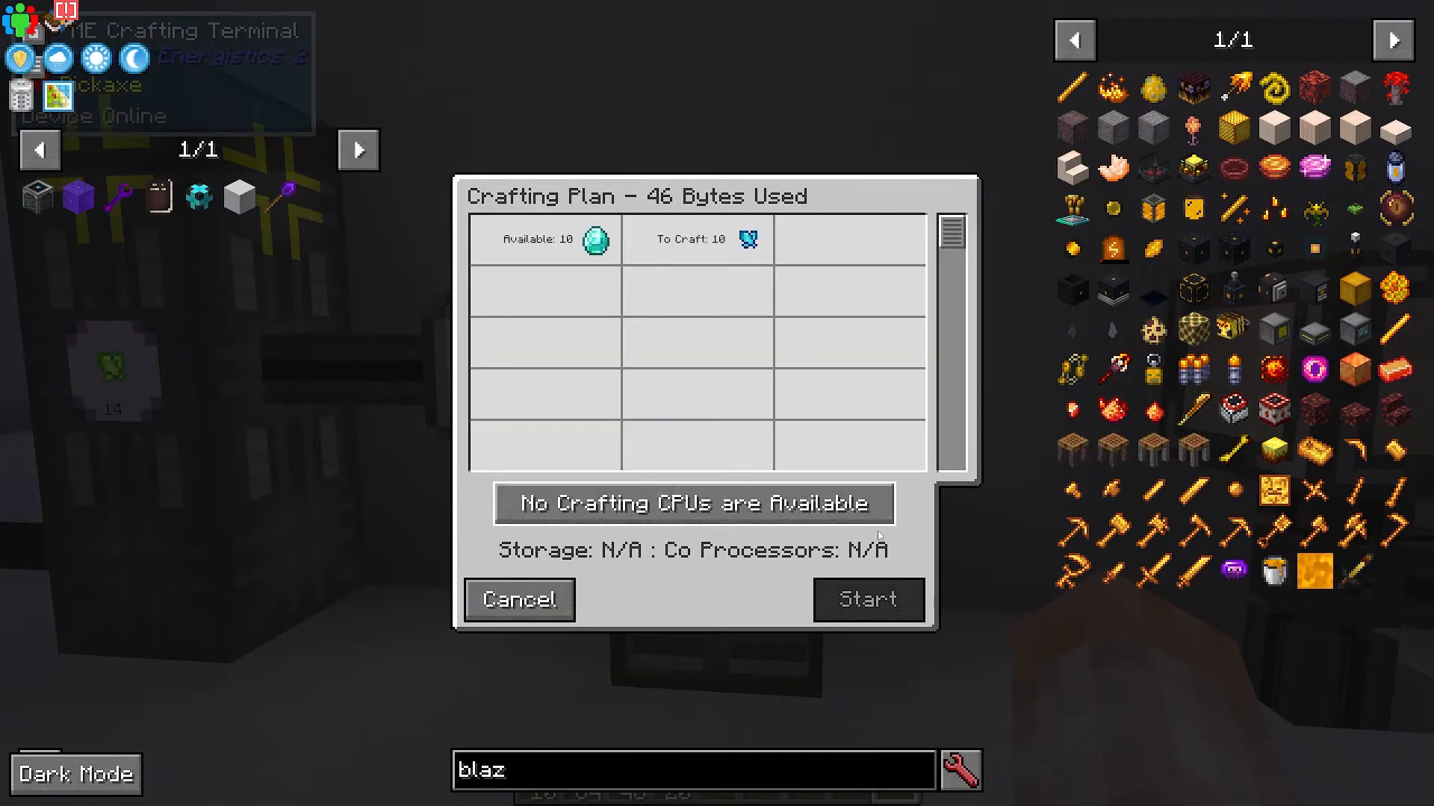
{"action": "left_click", "coordinate": [517, 600]}
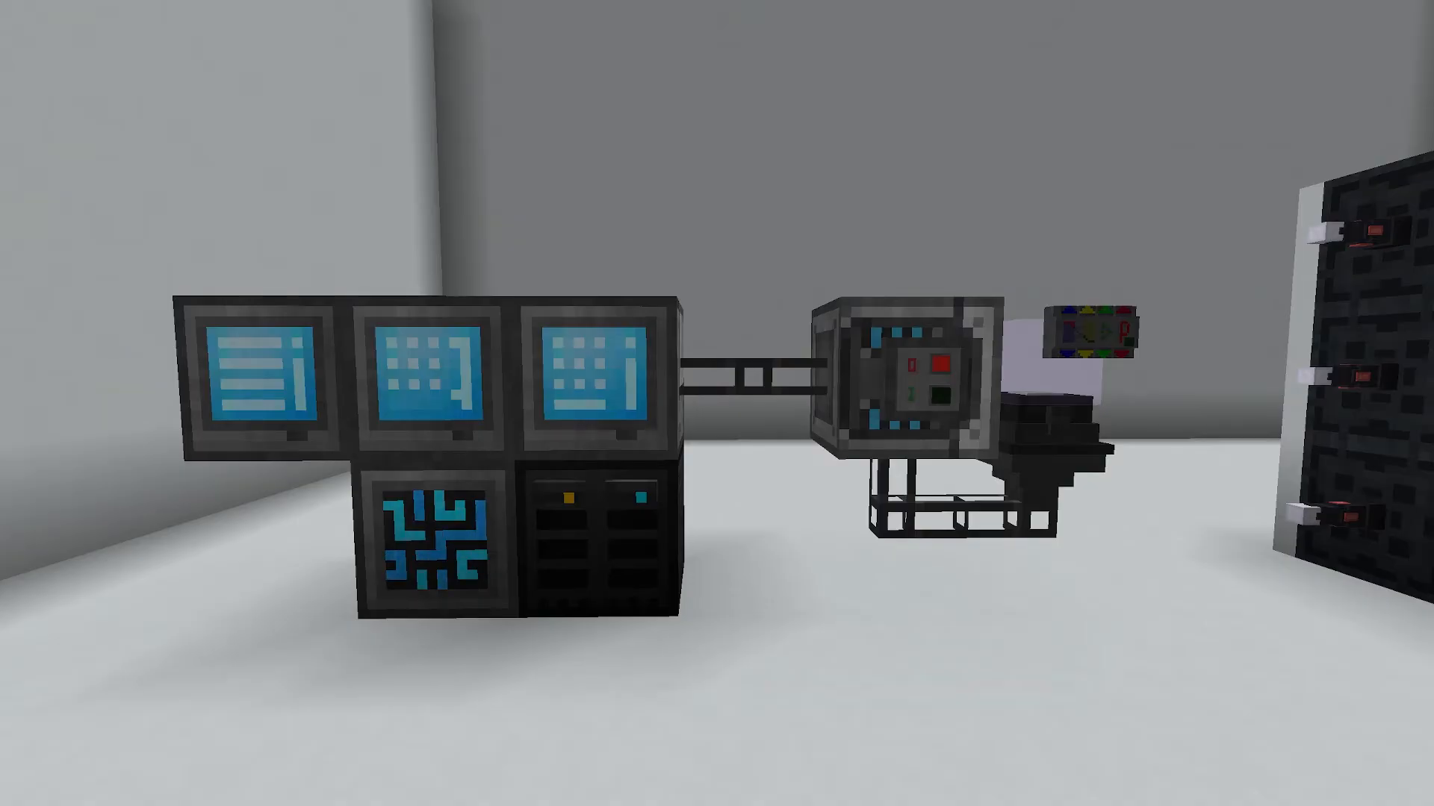
{"action": "mouse_move", "coordinate": [714, 401]}
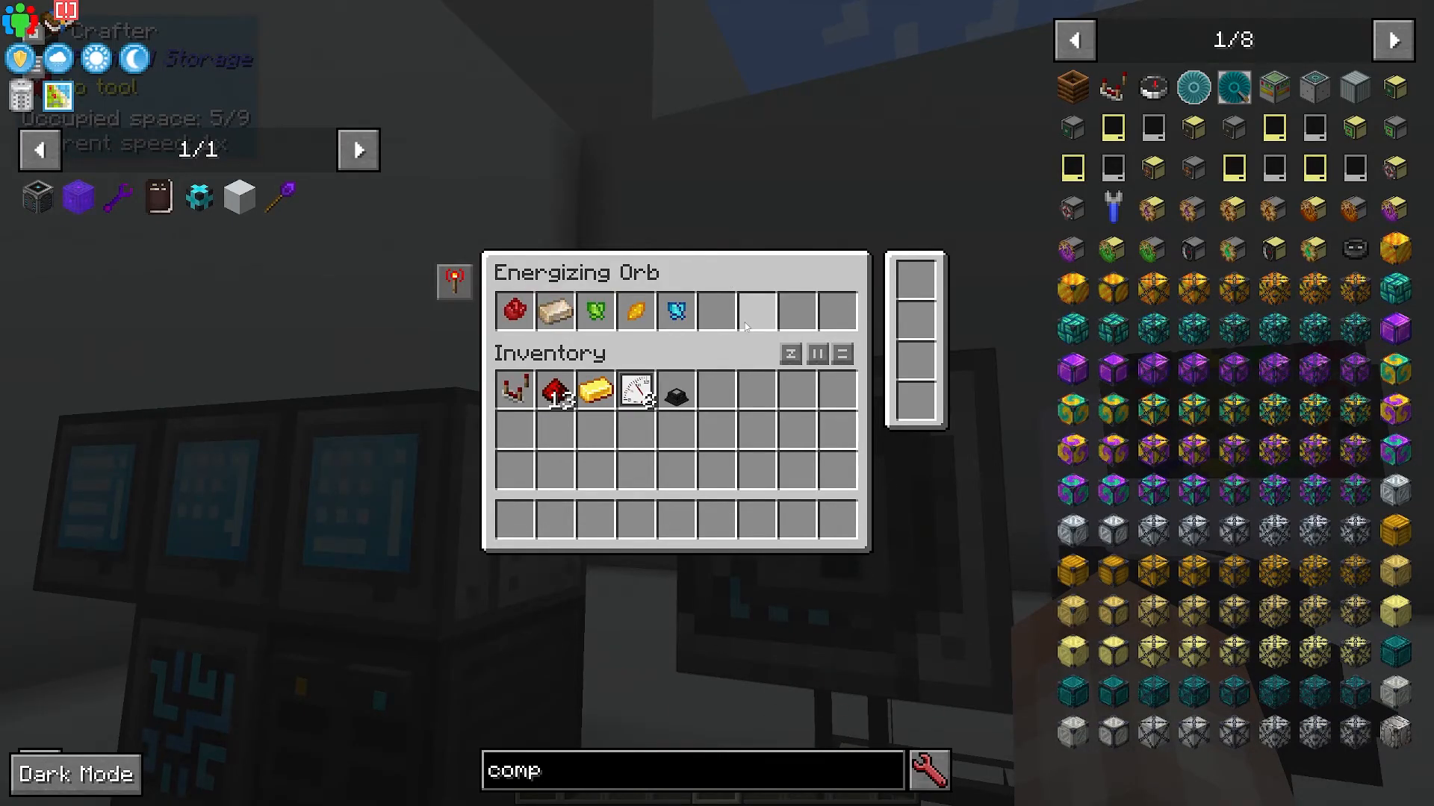
{"action": "key", "text": "Escape"}
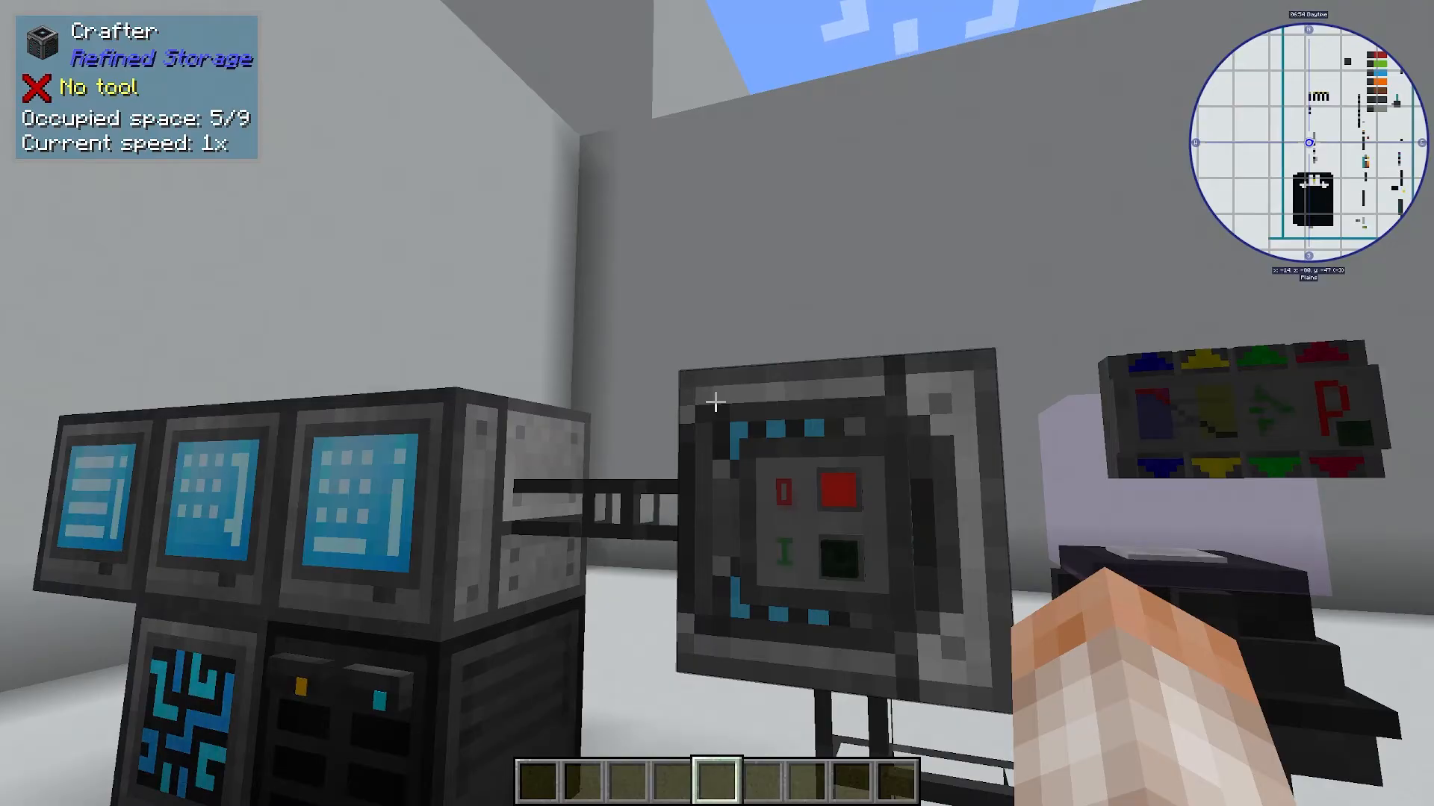
{"action": "mouse_move", "coordinate": [717, 403]}
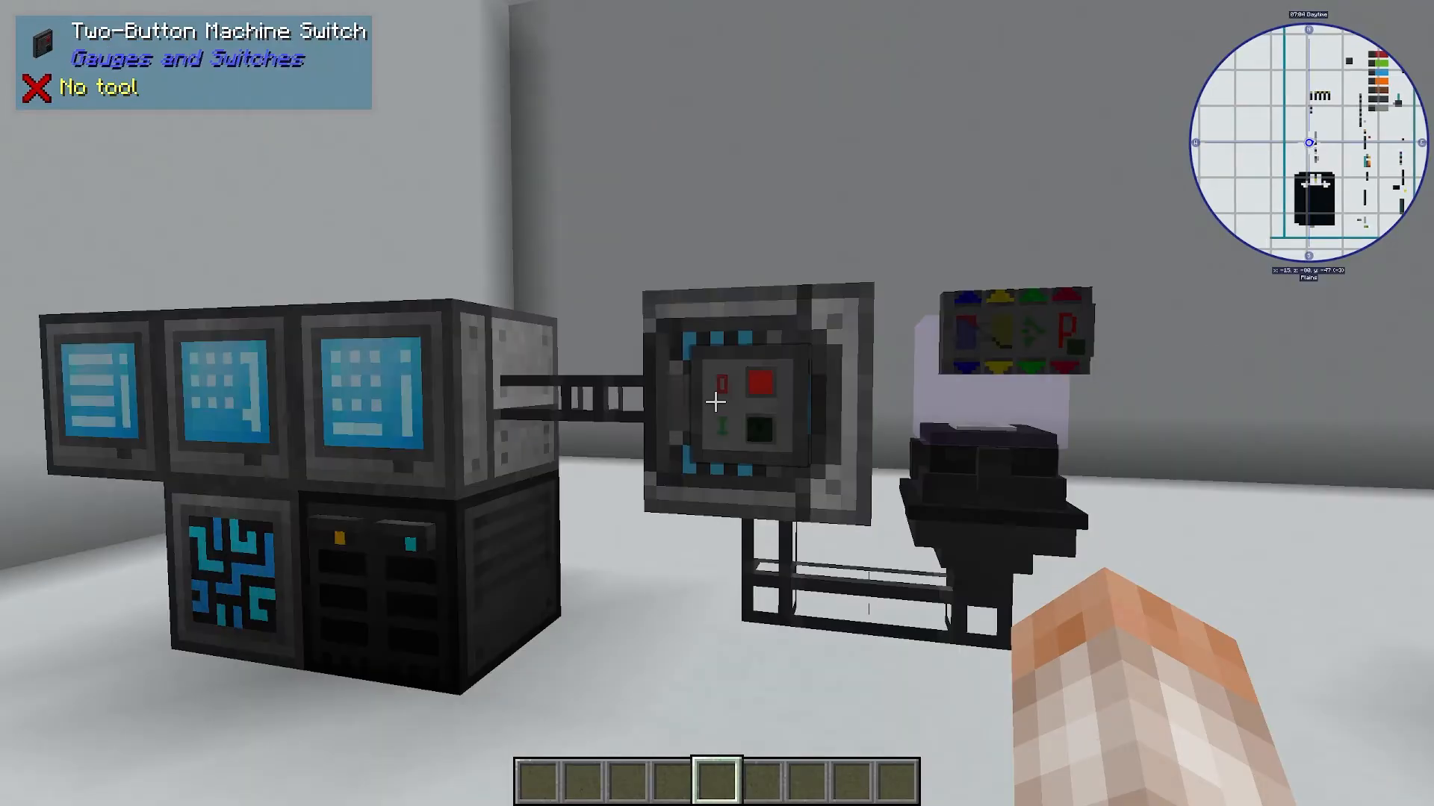
{"action": "mouse_move", "coordinate": [716, 403]}
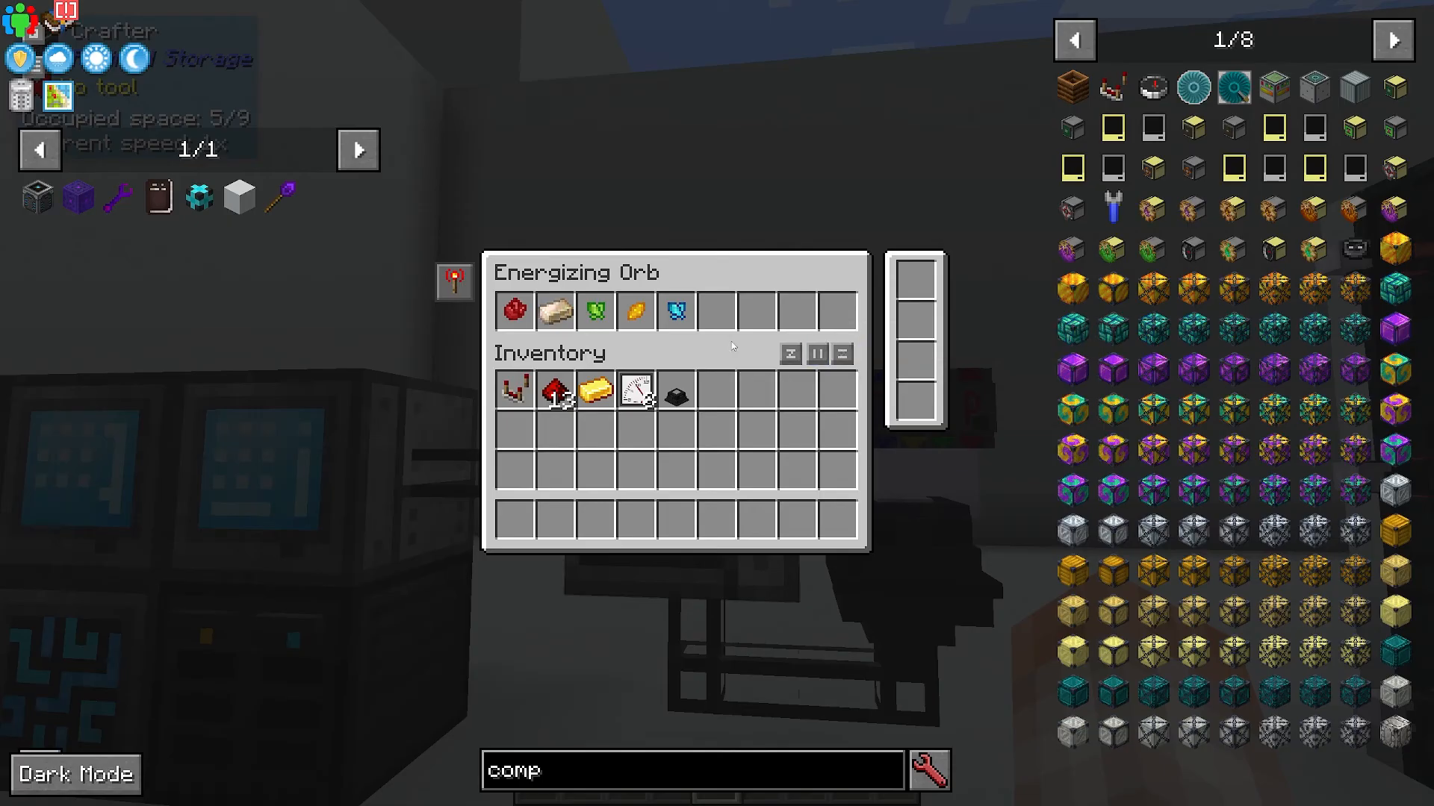
{"action": "mouse_move", "coordinate": [456, 284]}
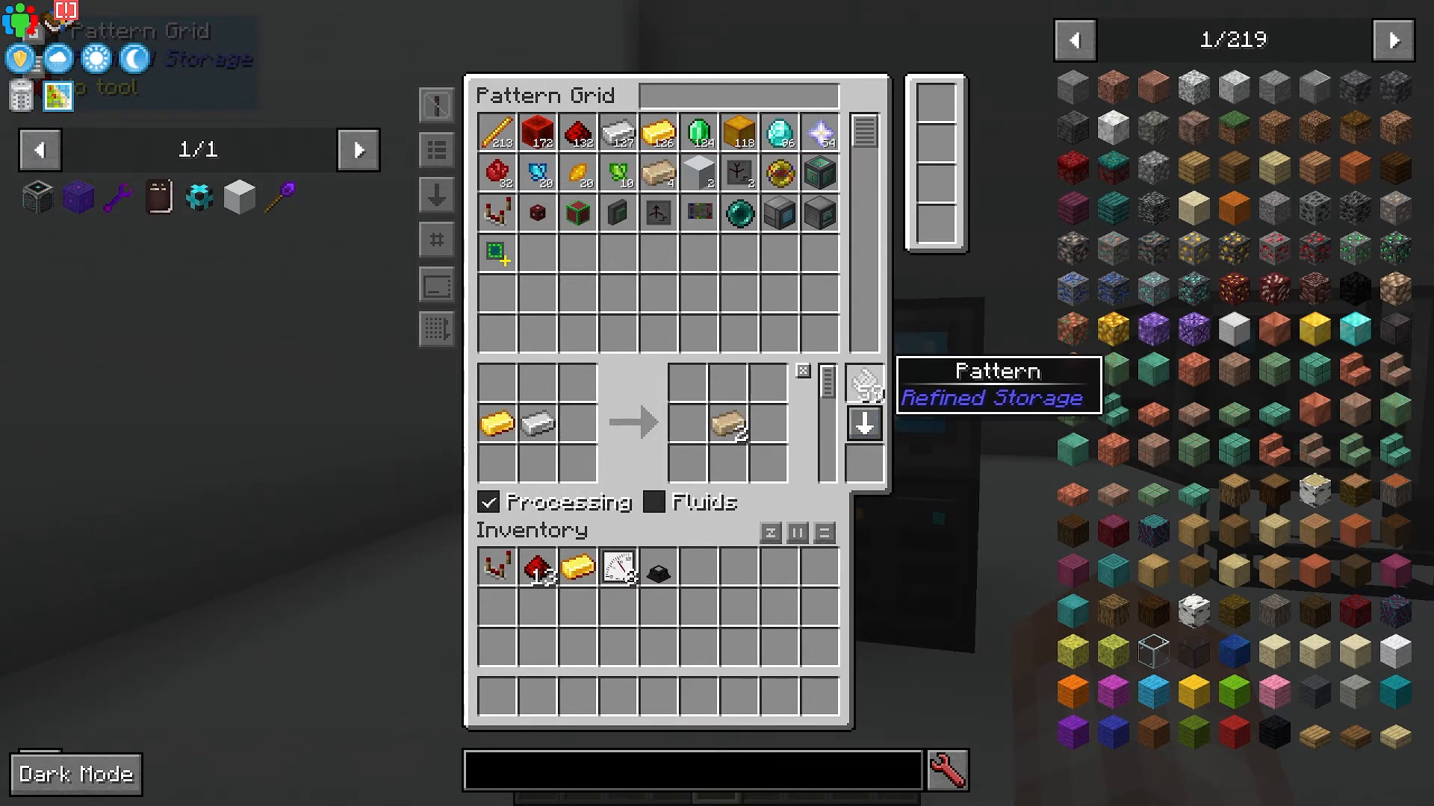
{"action": "mouse_move", "coordinate": [828, 684]}
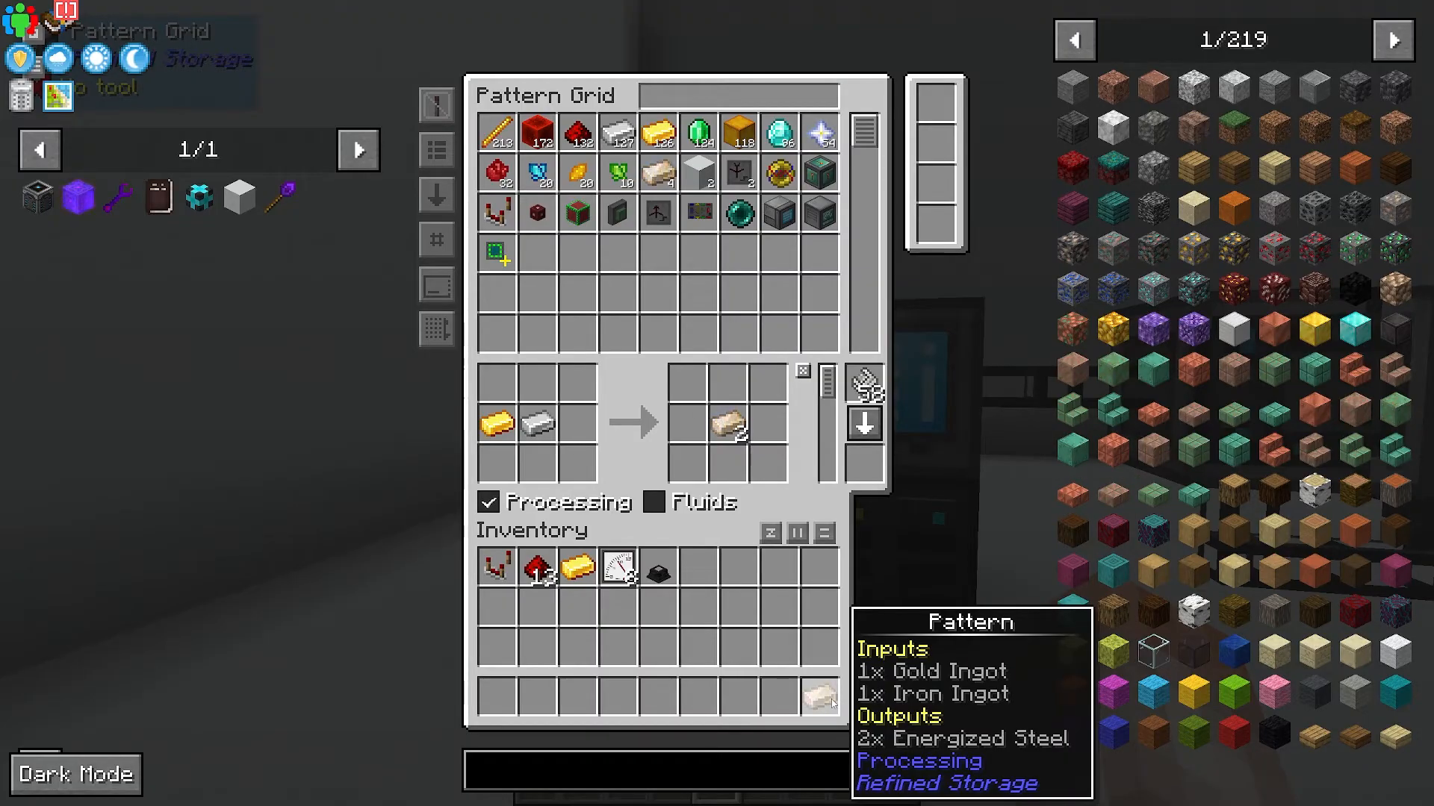
Step: Leave the Pattern Grid with the gold+iron to 2 Energized Steel pattern encoded
{"action": "key", "text": "Escape"}
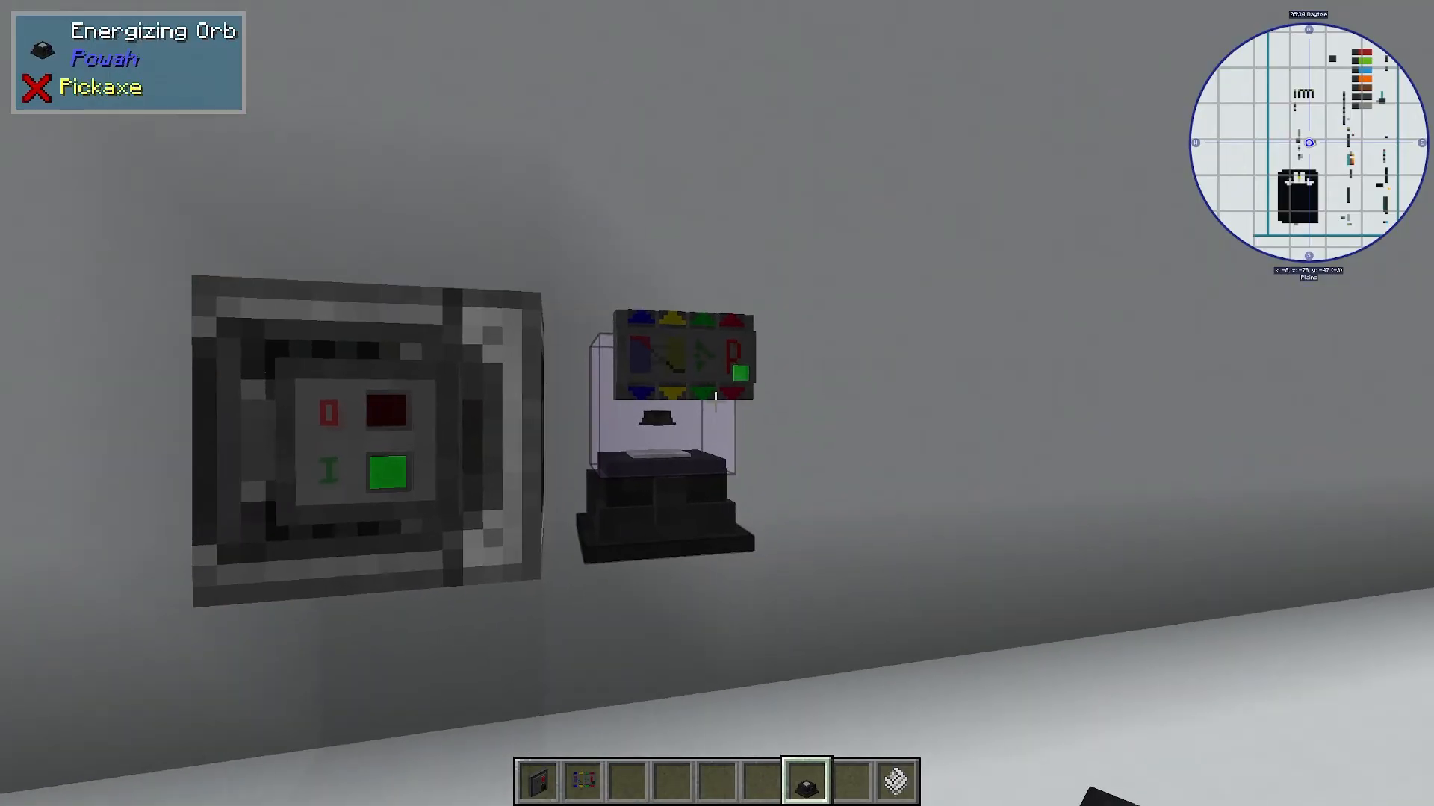
{"action": "mouse_move", "coordinate": [719, 403]}
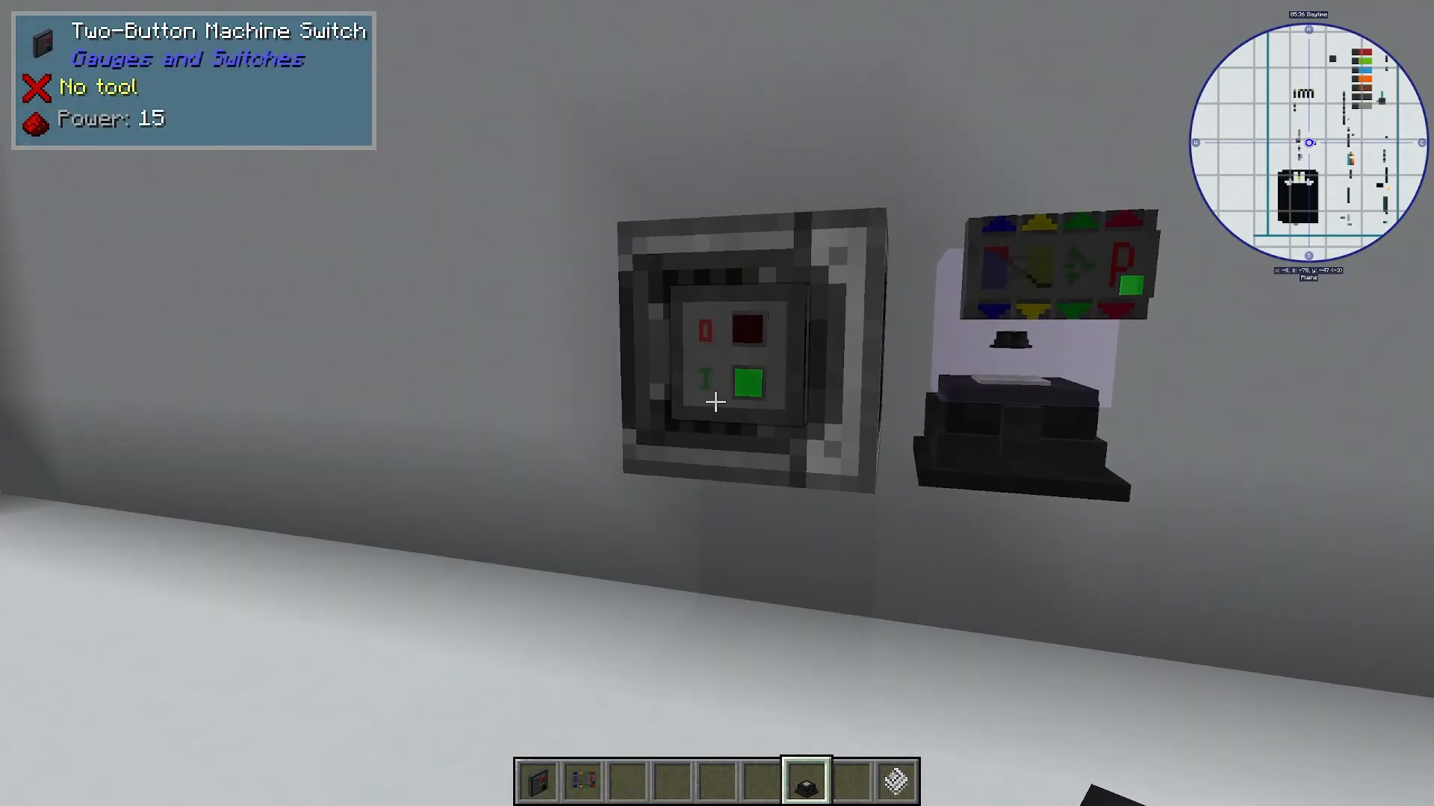
{"action": "mouse_move", "coordinate": [717, 402]}
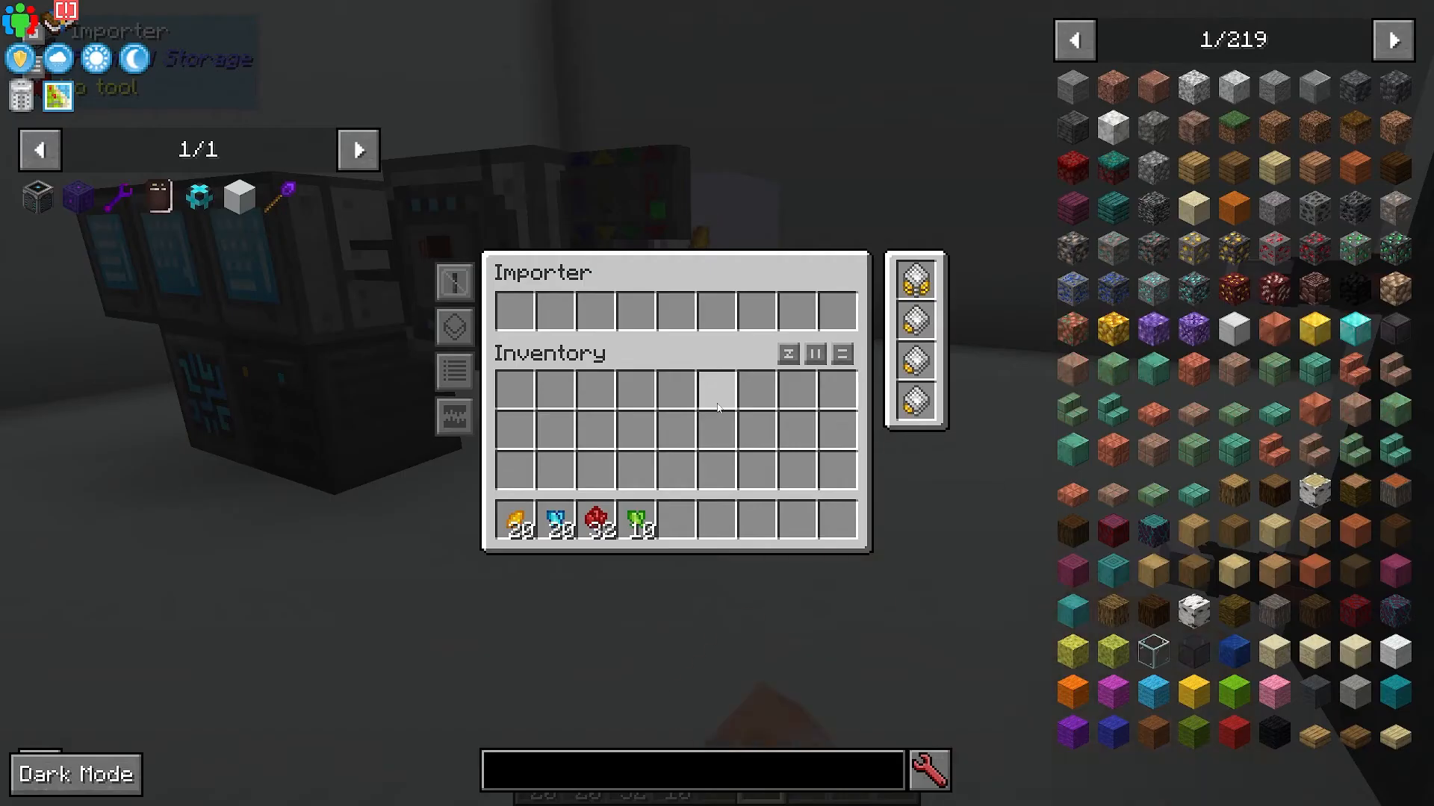
{"action": "mouse_move", "coordinate": [914, 316]}
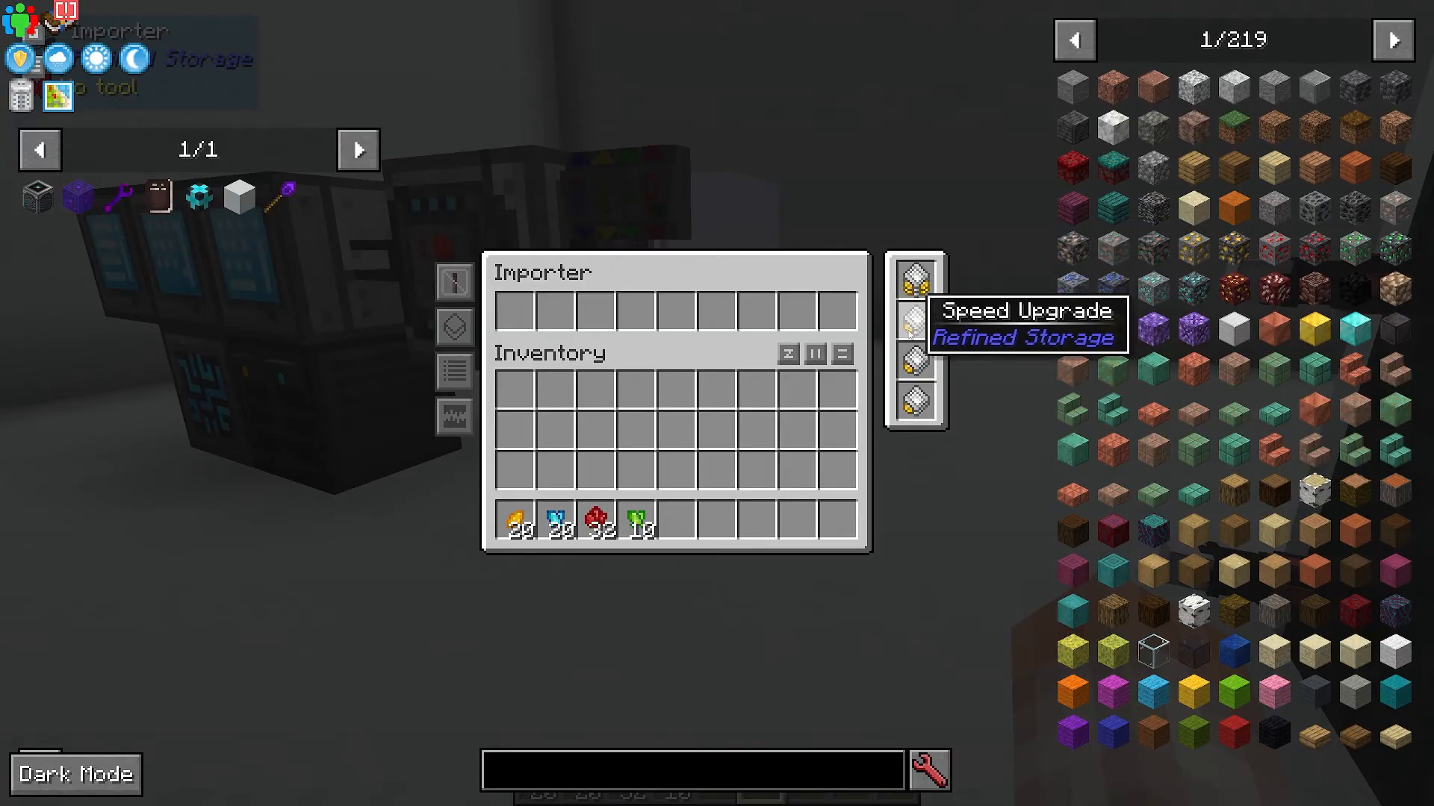
{"action": "key", "text": "Escape"}
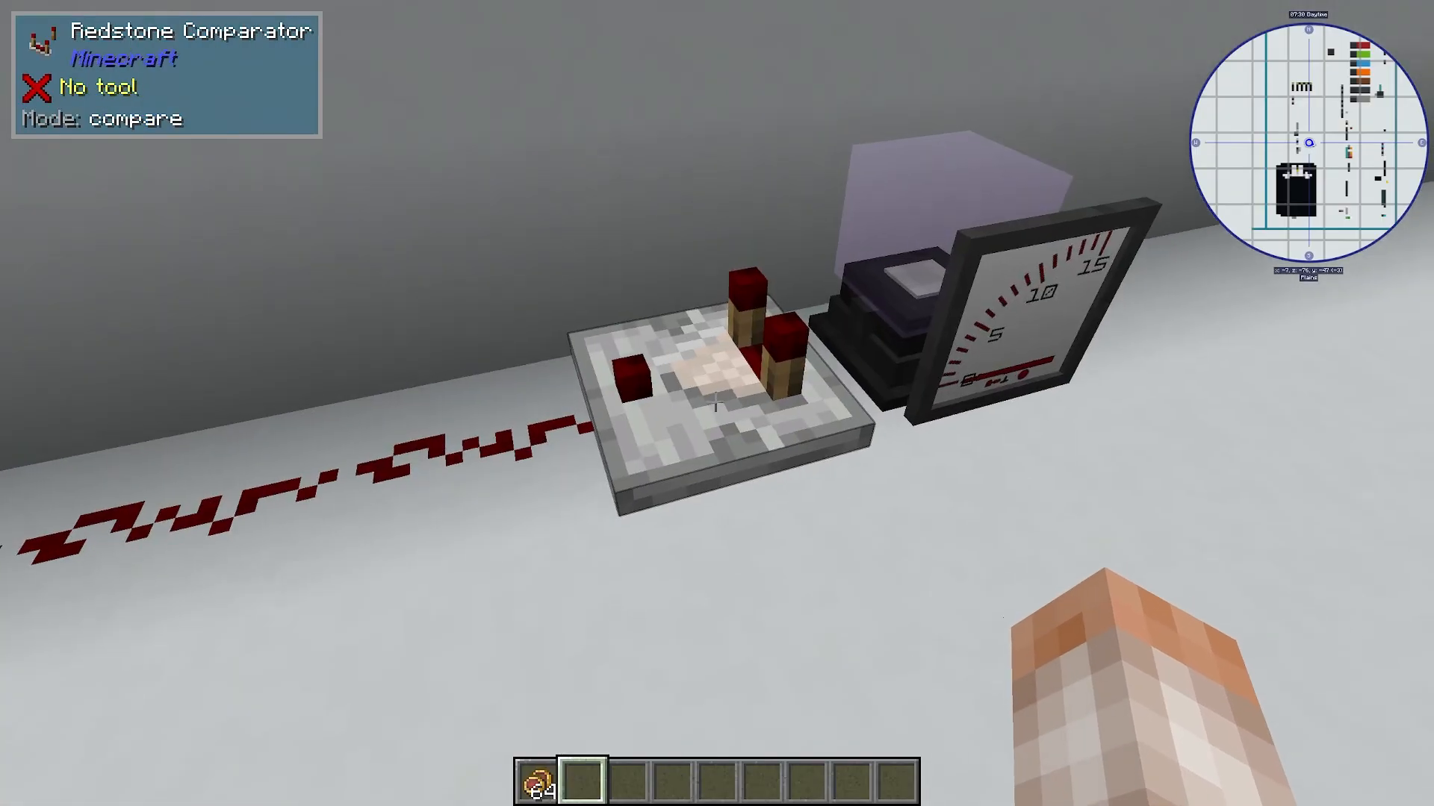
{"action": "mouse_move", "coordinate": [717, 402]}
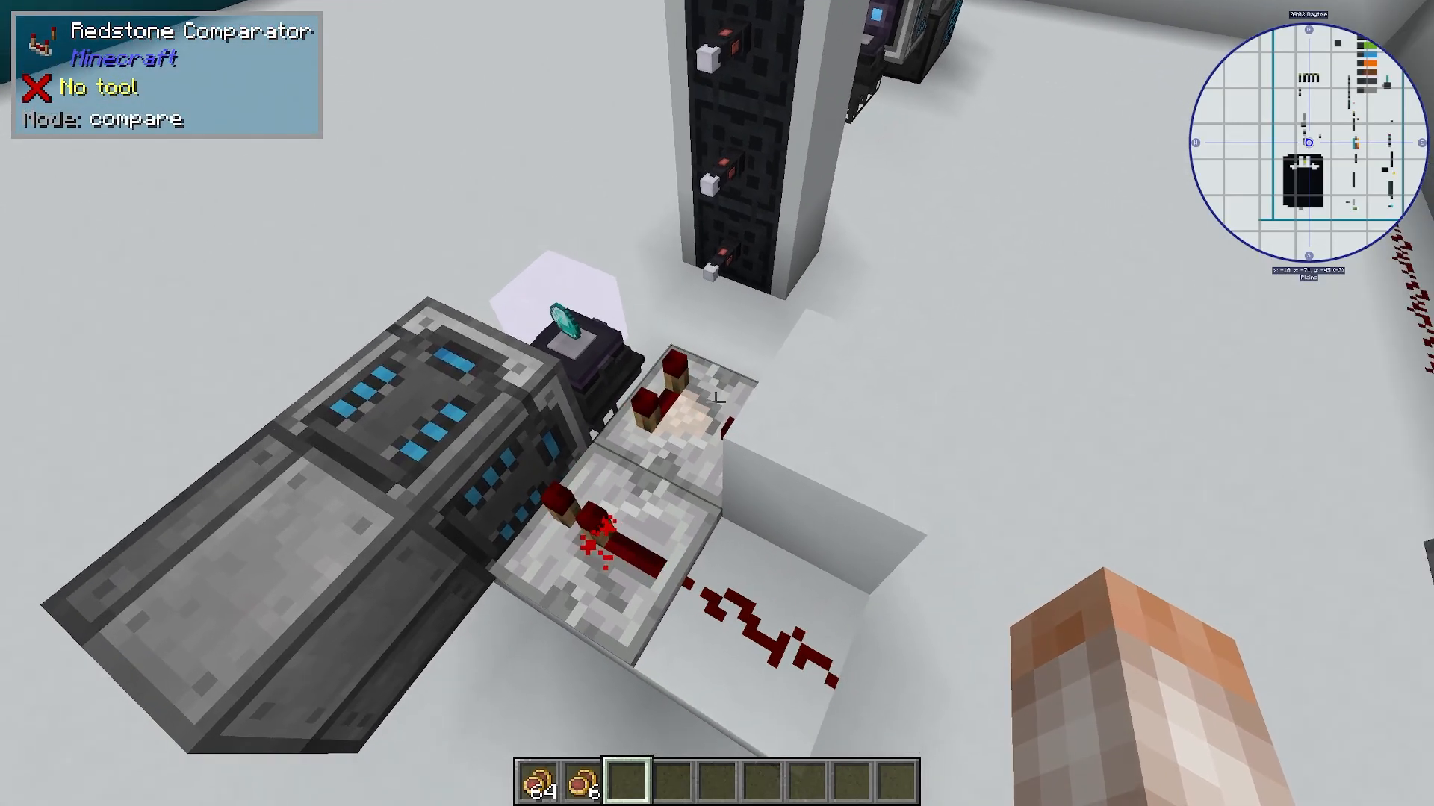
{"action": "mouse_move", "coordinate": [717, 403]}
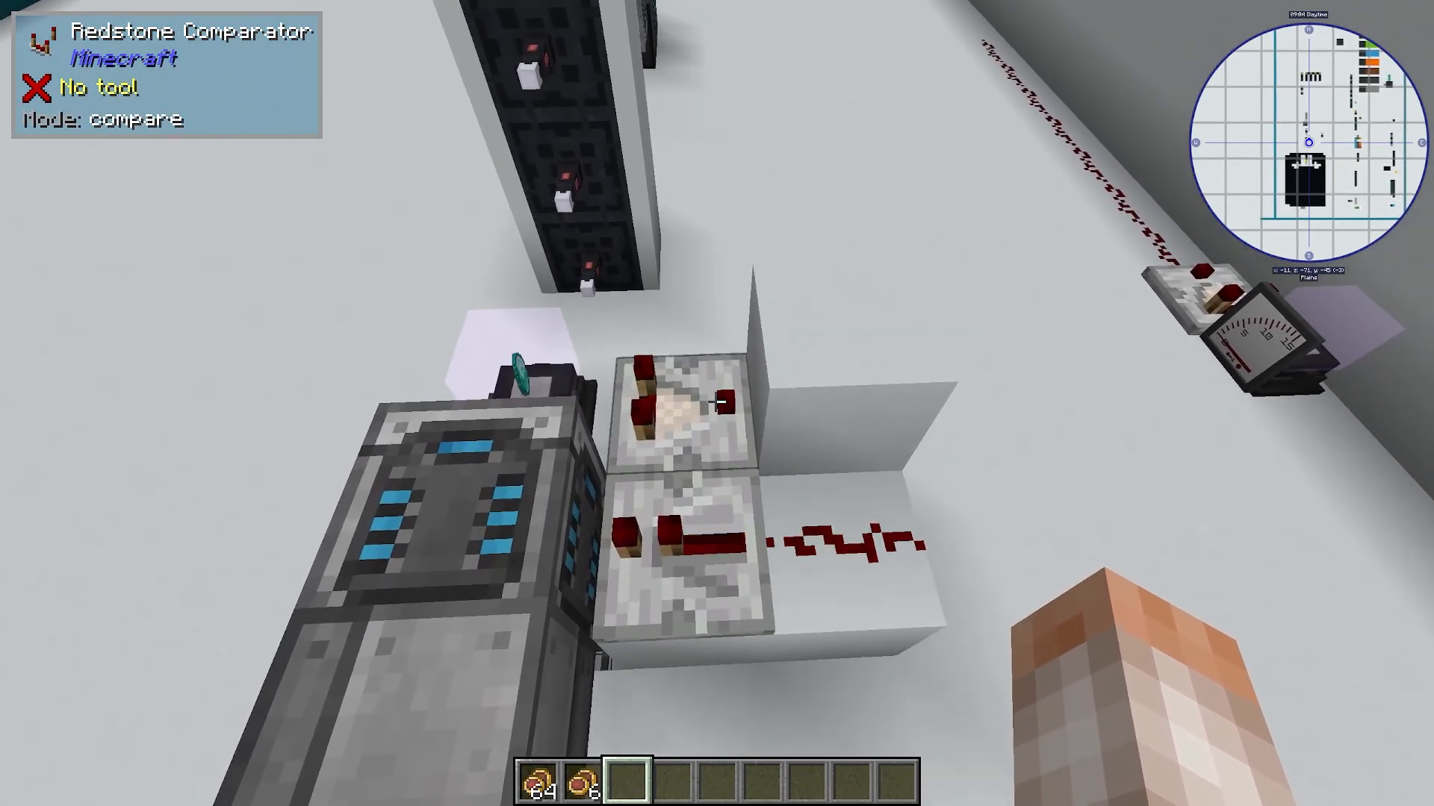